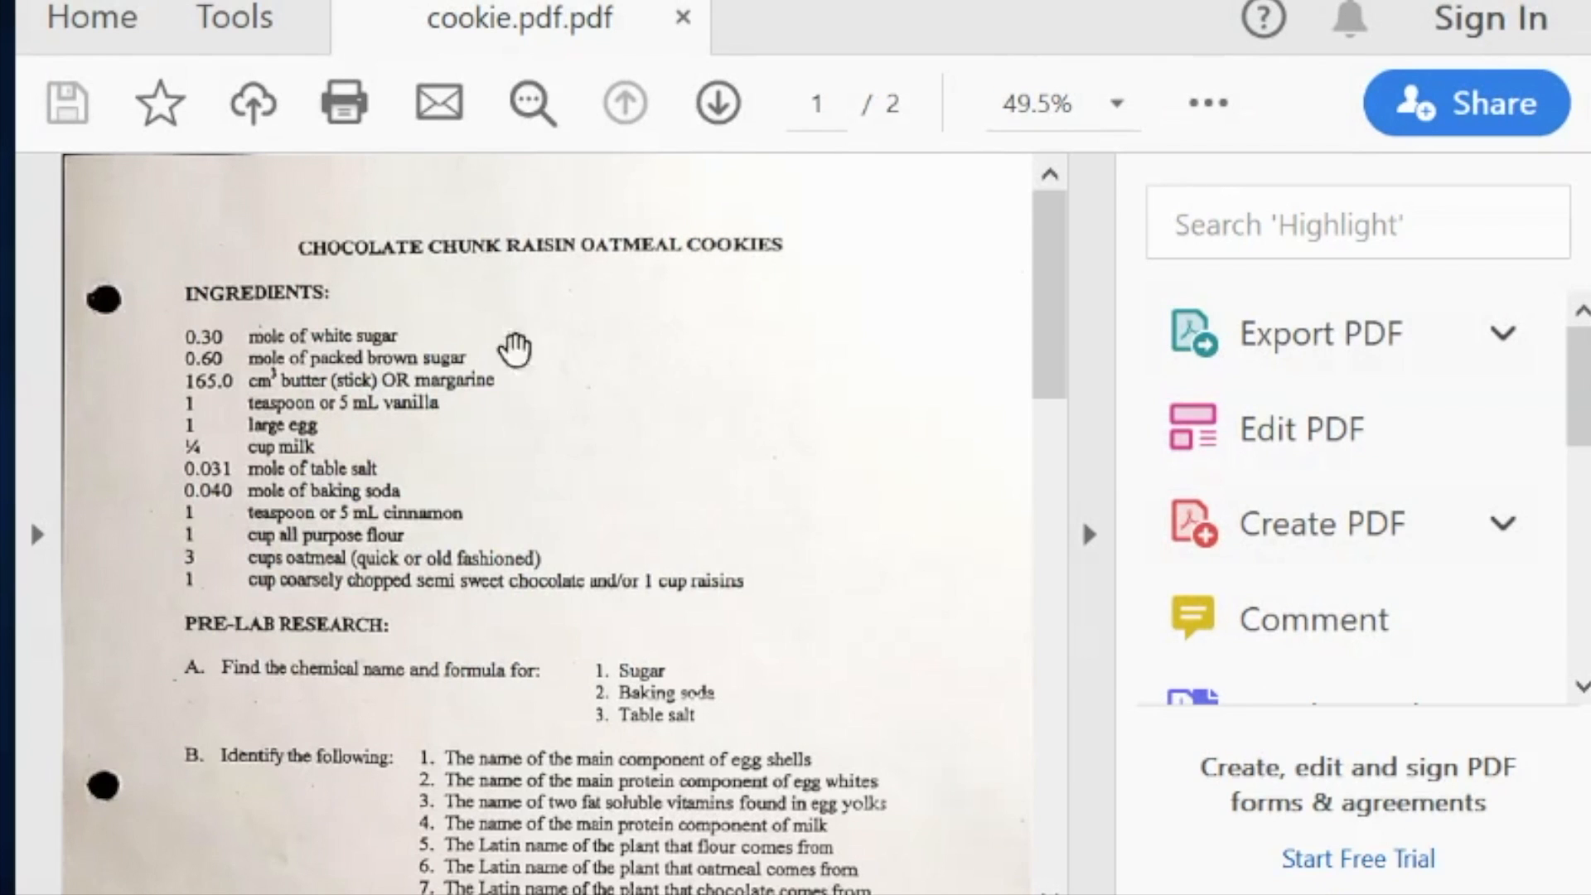
pyautogui.moveTo(1243, 407)
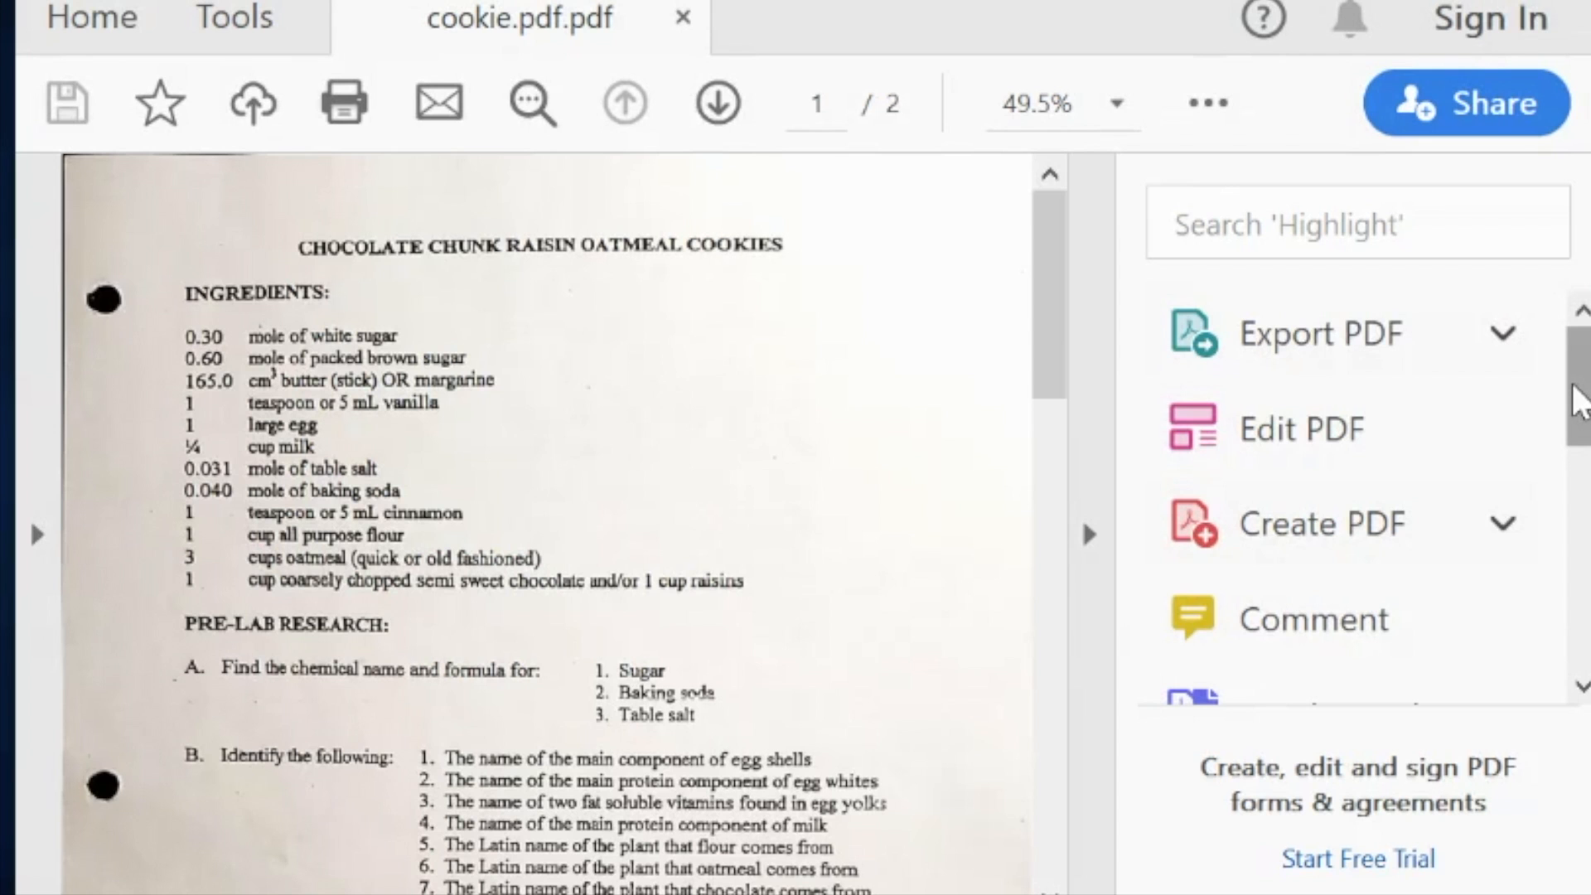
# After entering 'The Smallpdf' text, open desktop cookie.pdf with PDF Reader by Xodo
pyautogui.scroll(-3)
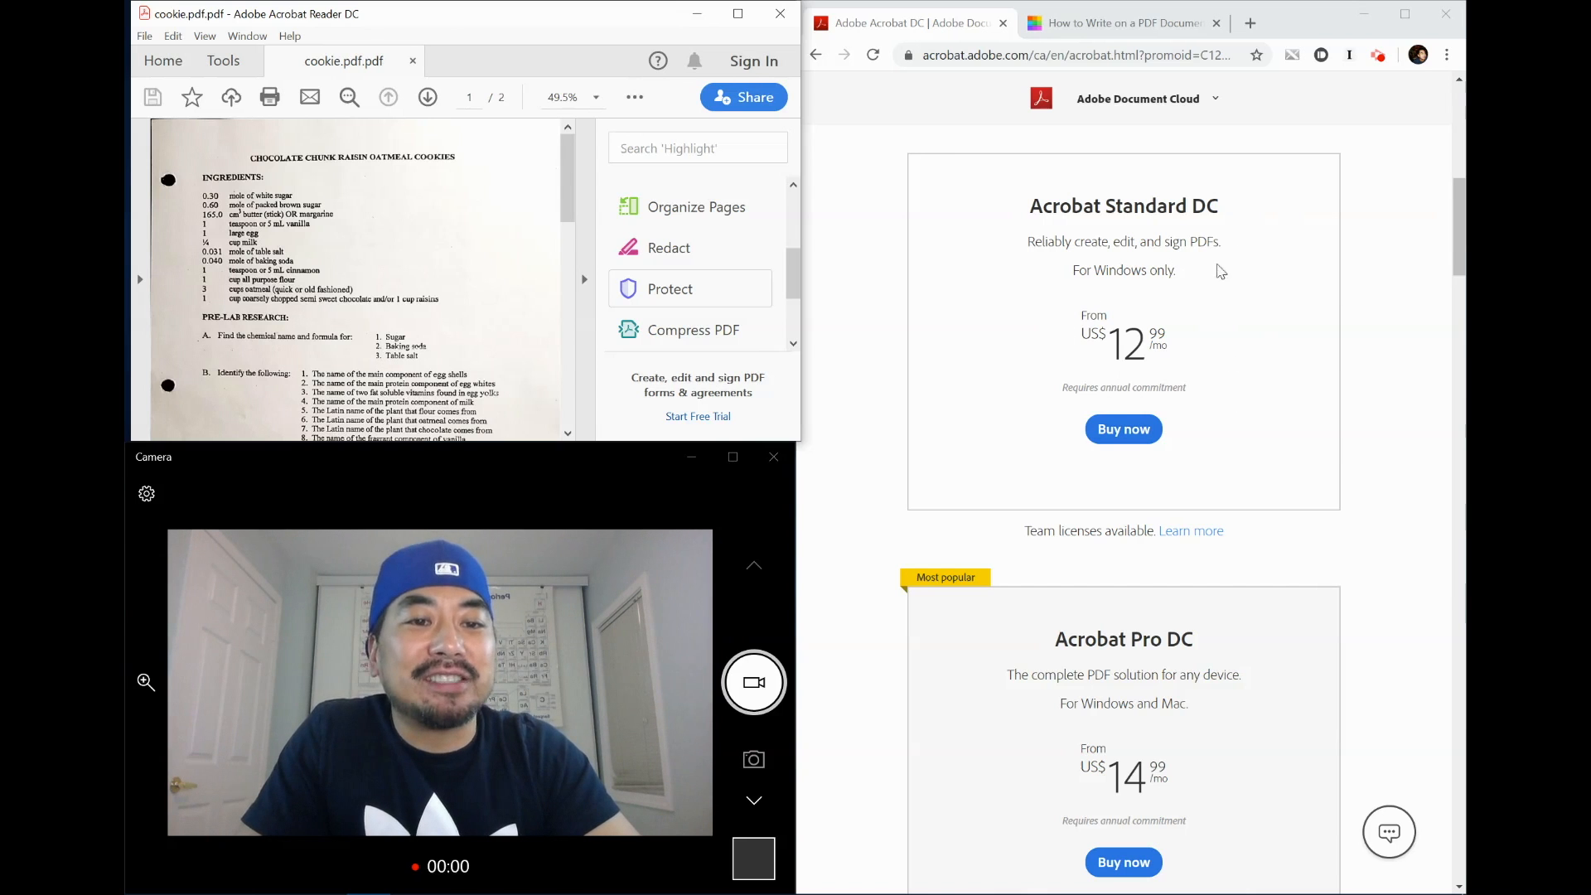
pyautogui.moveTo(1274, 349)
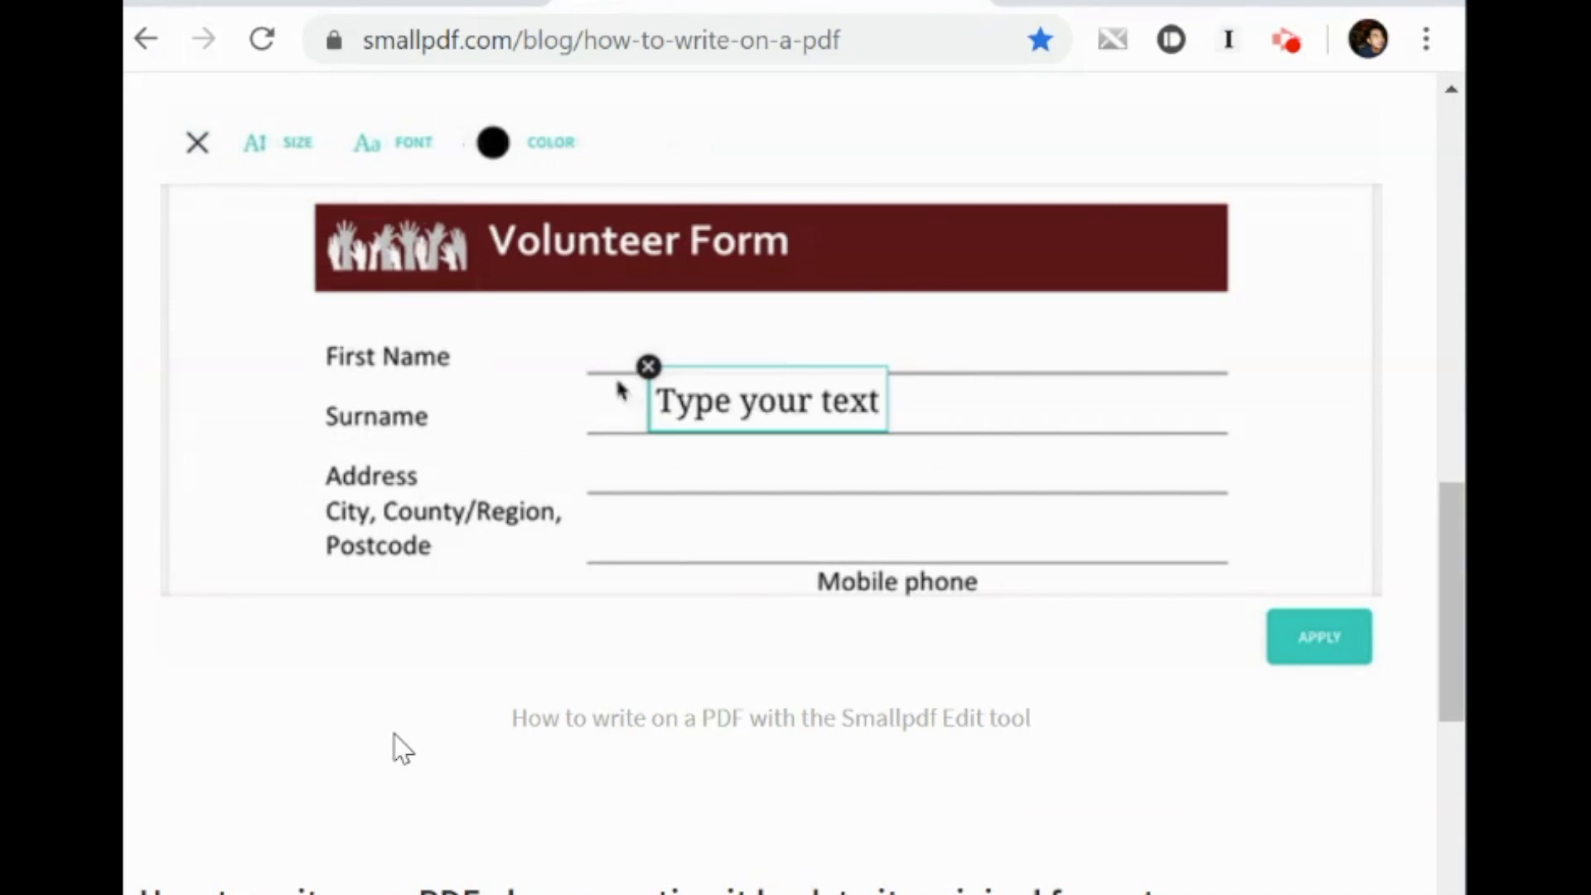
pyautogui.write('The Smallpdf Team')
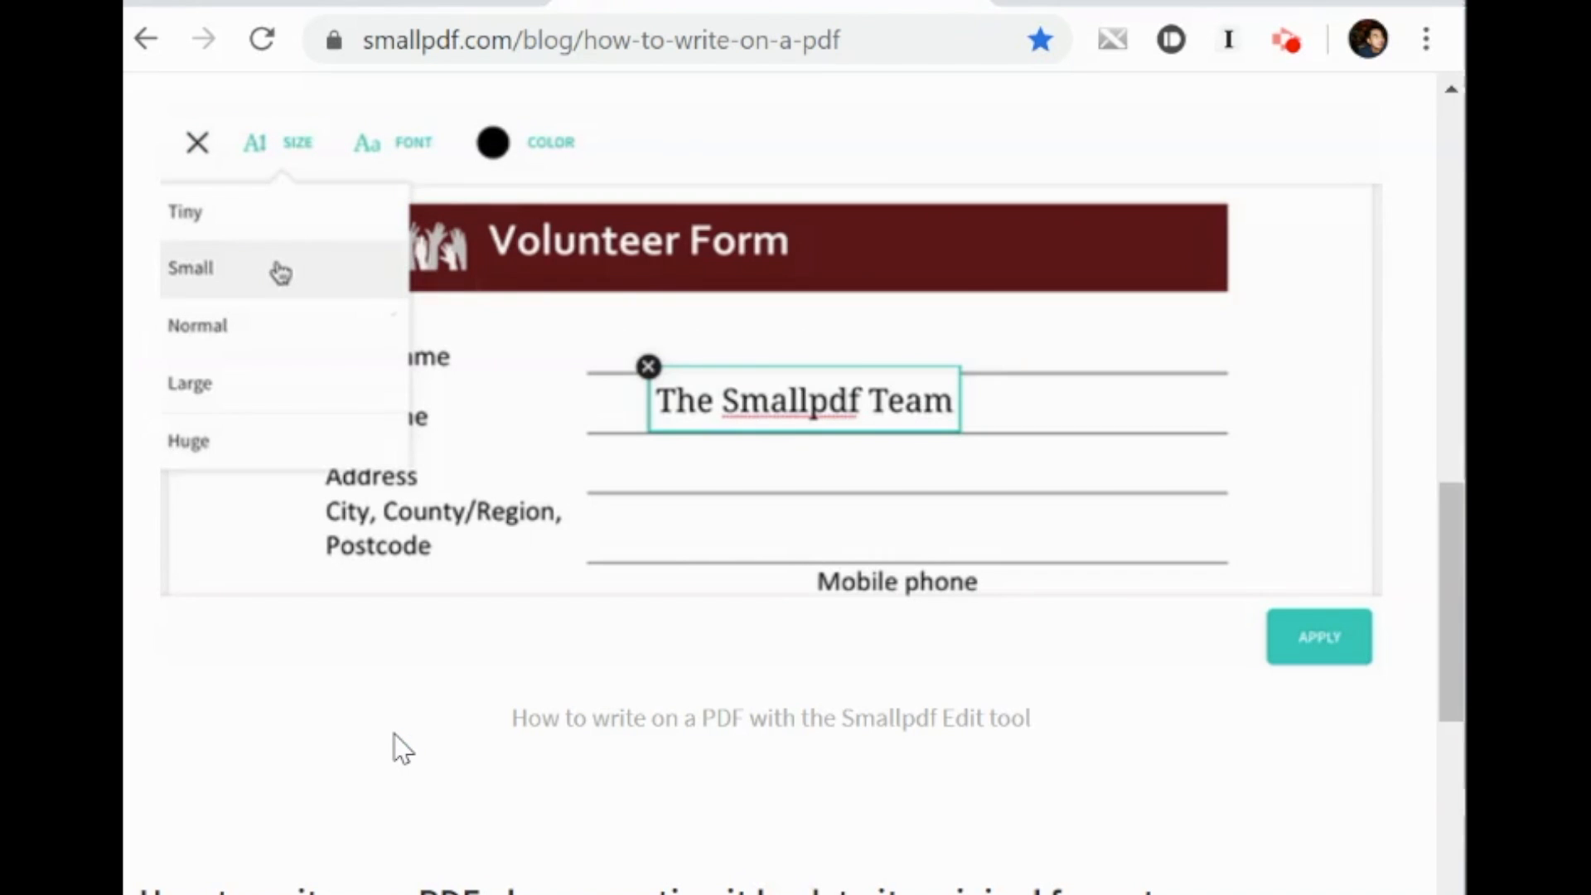
pyautogui.click(412, 141)
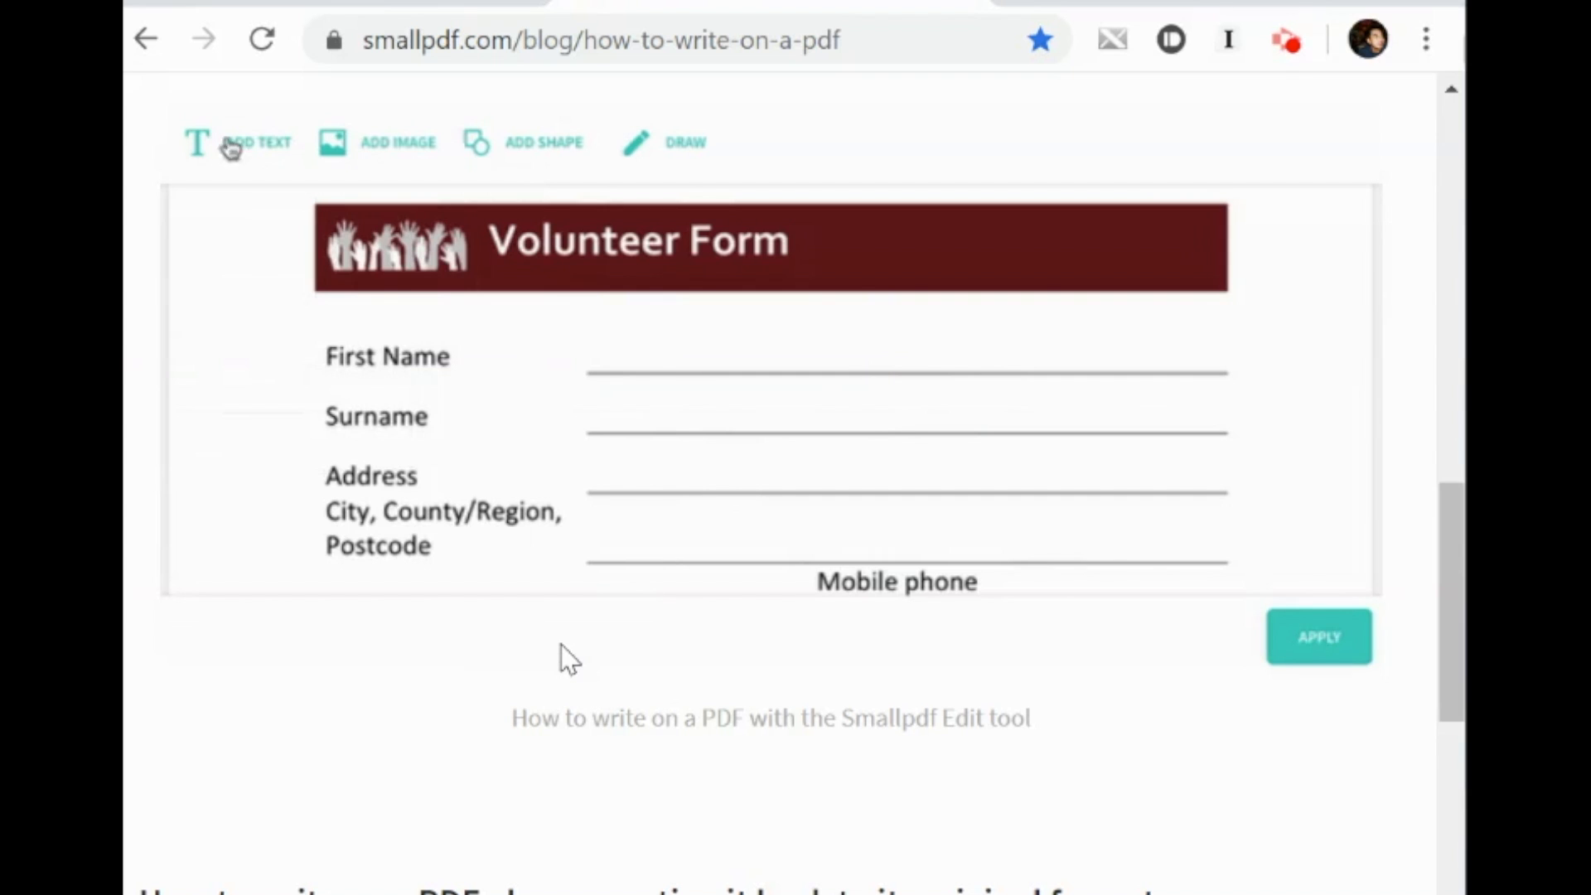
pyautogui.write('The Small')
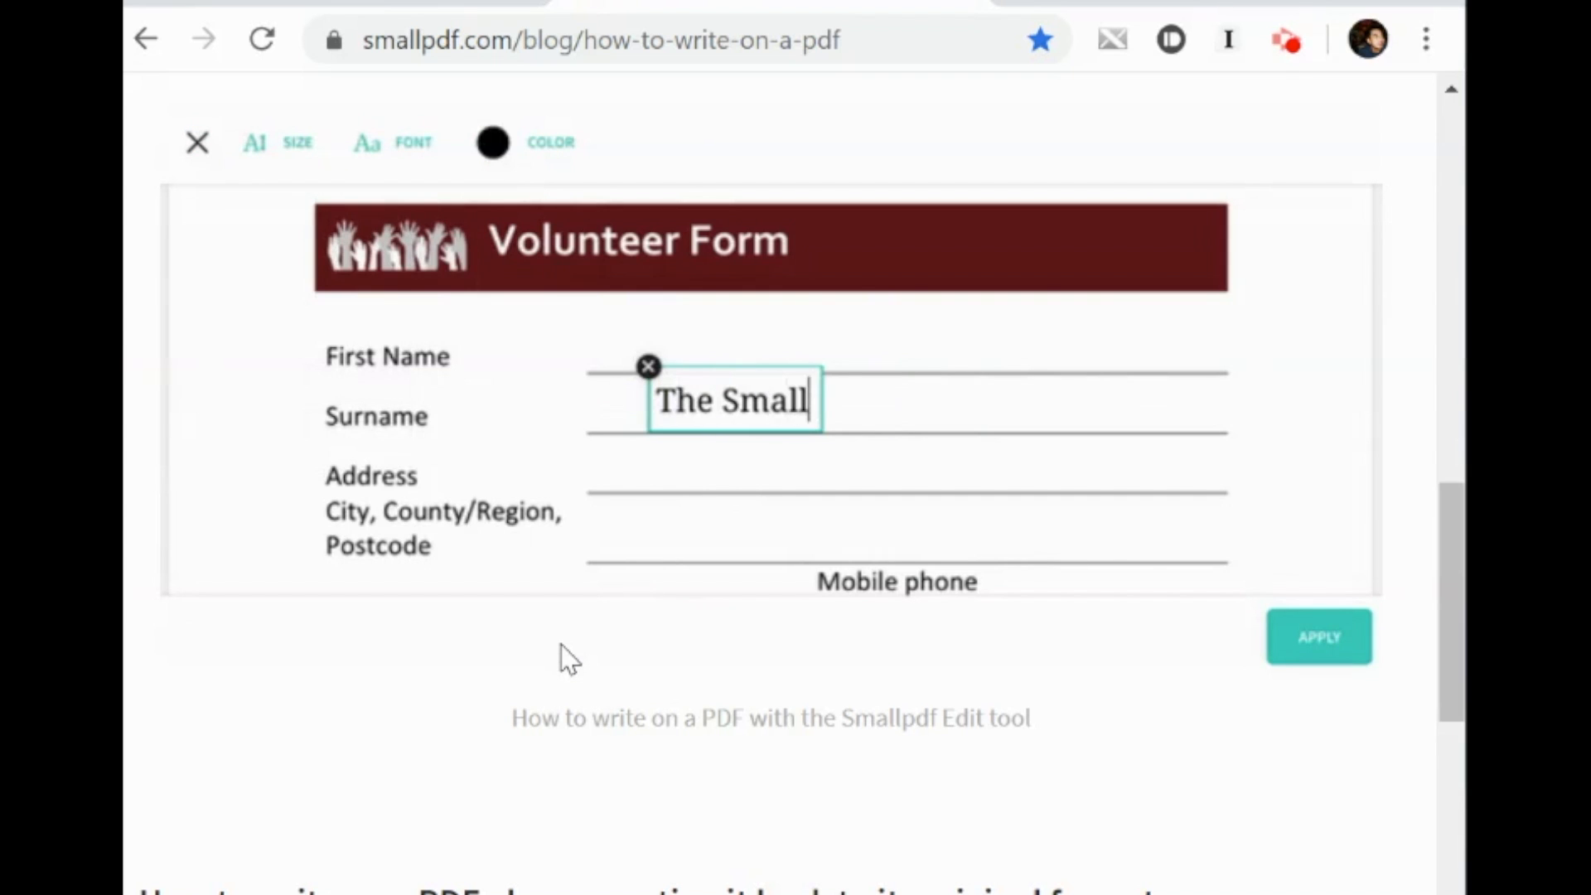
pyautogui.click(297, 141)
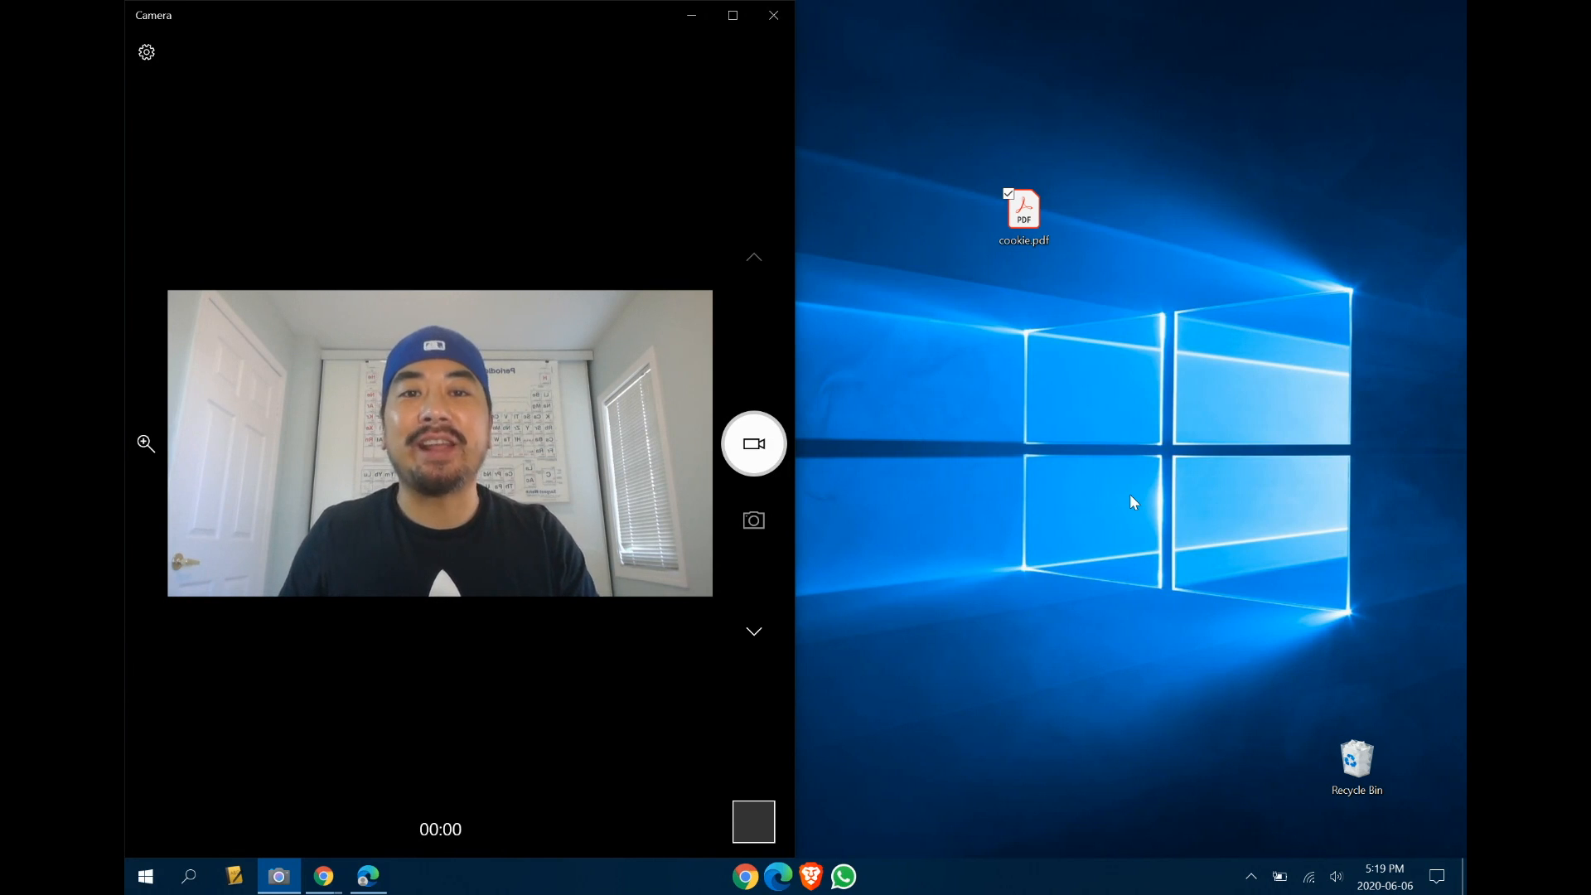
pyautogui.moveTo(1131, 440)
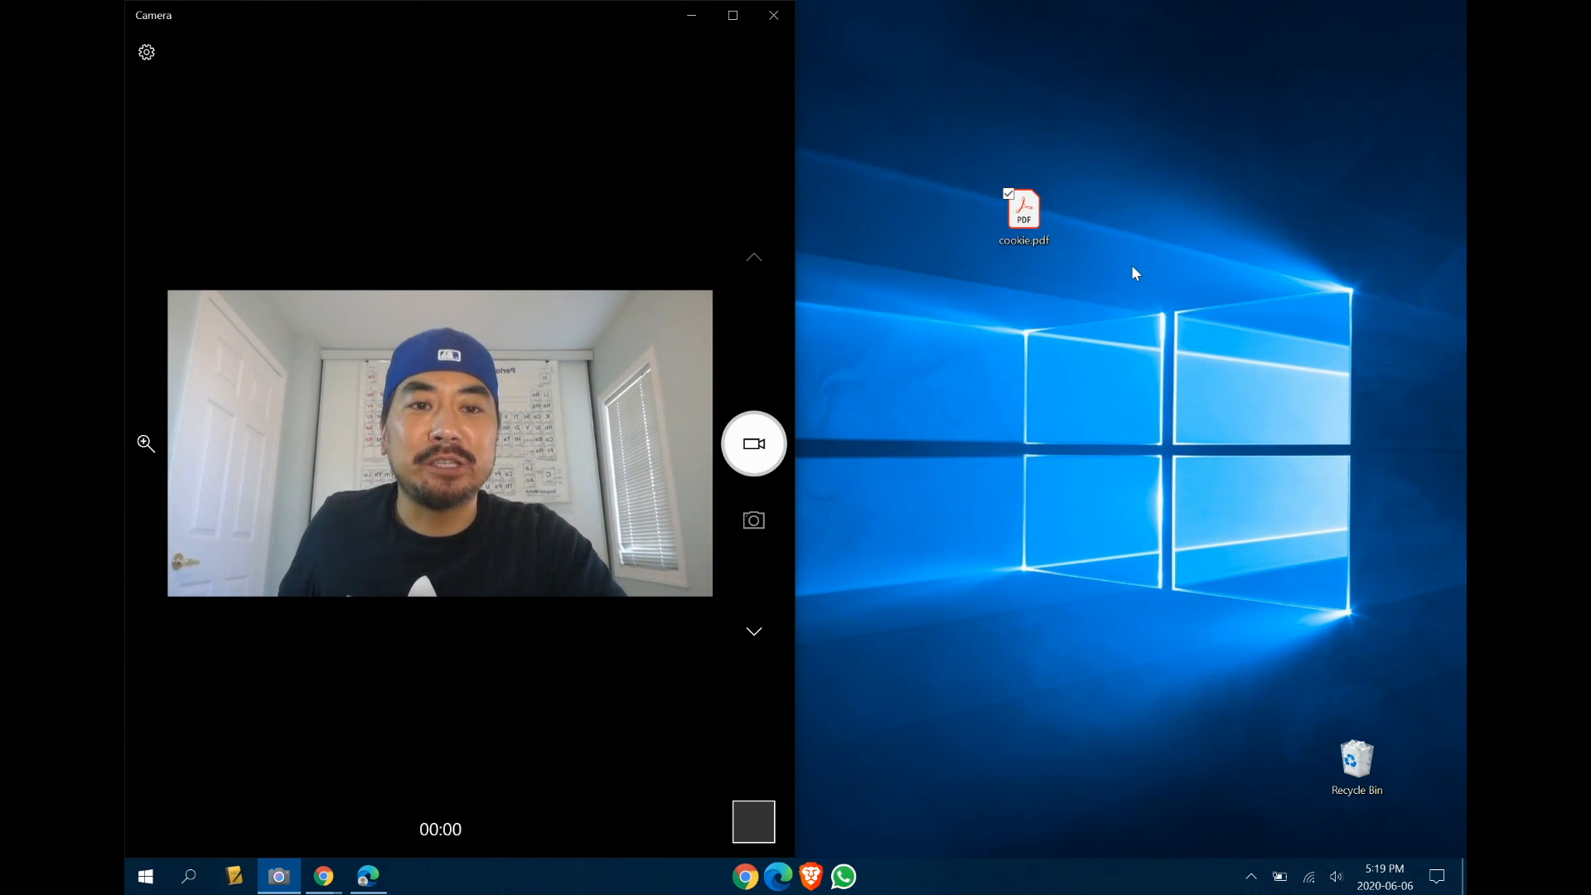
pyautogui.click(1023, 213)
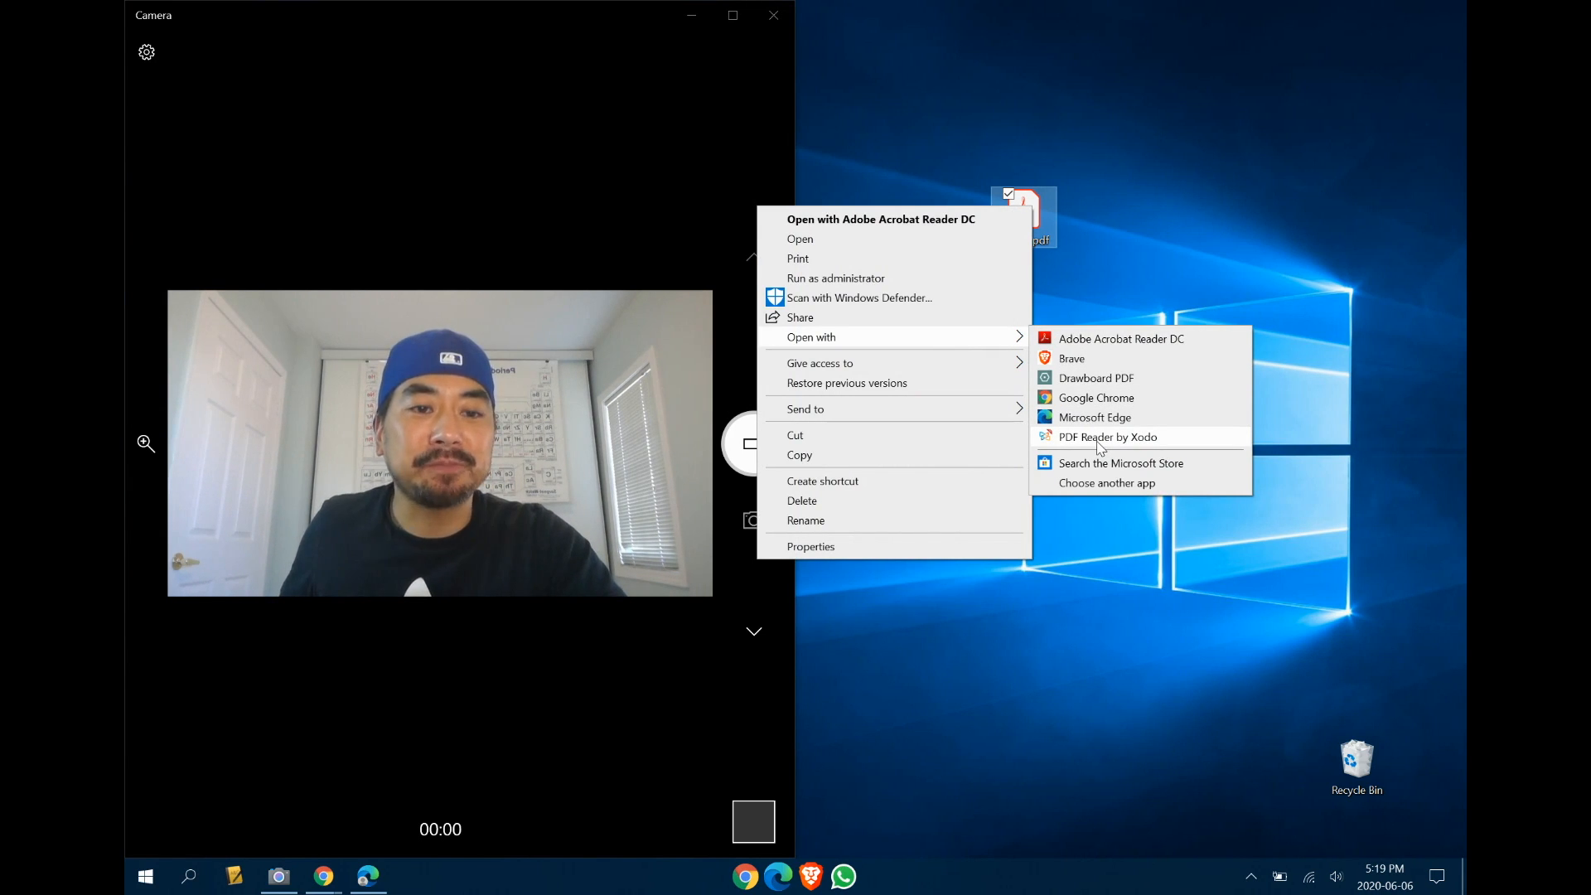
pyautogui.click(1107, 436)
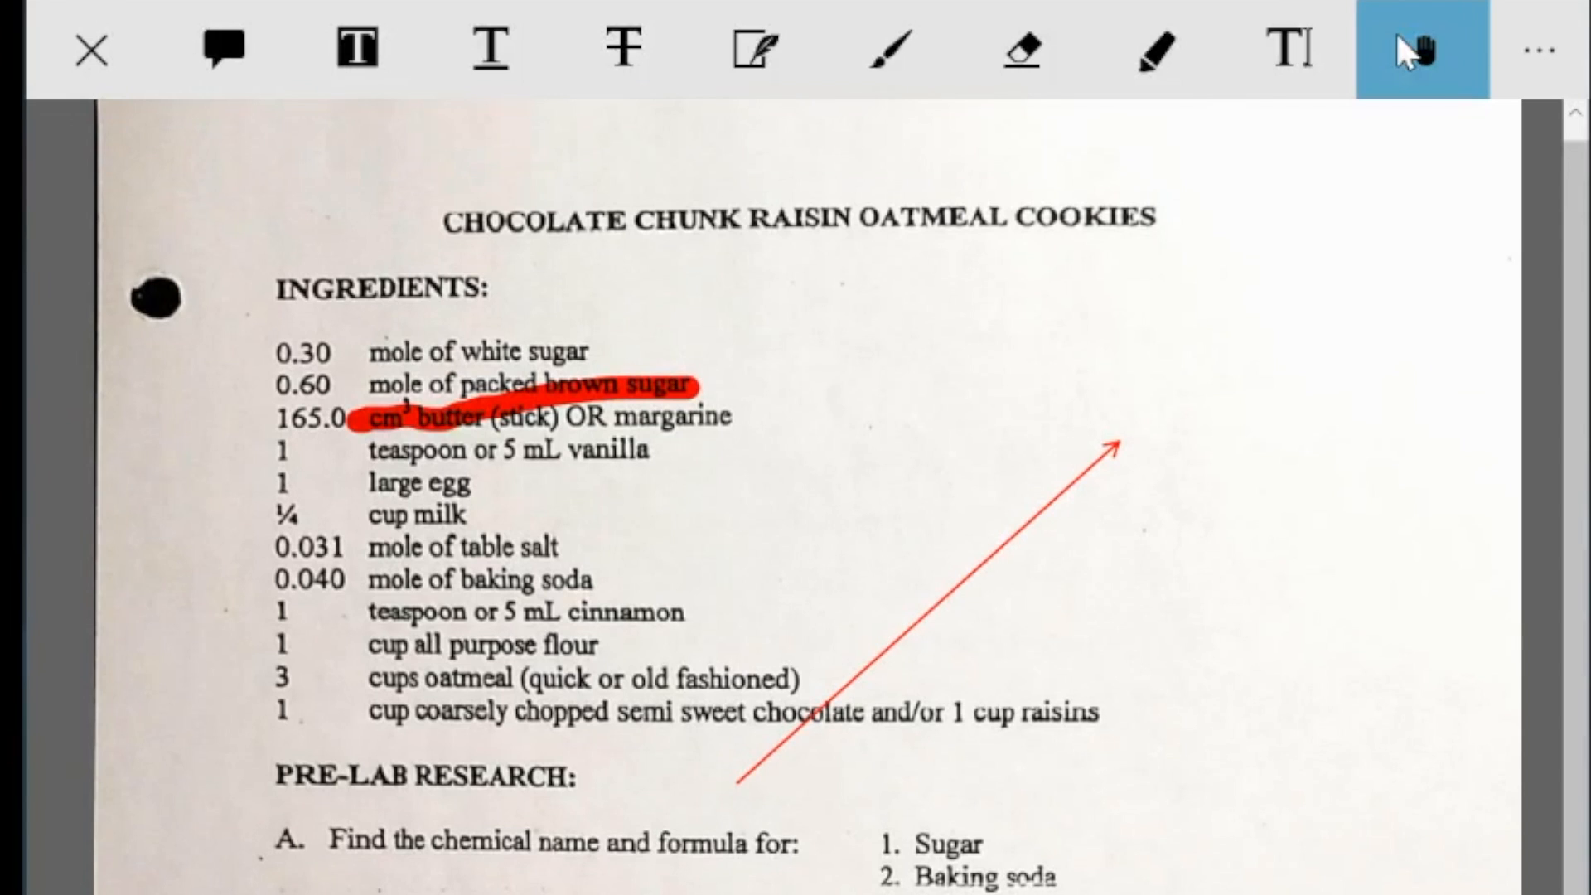
pyautogui.moveTo(356, 49)
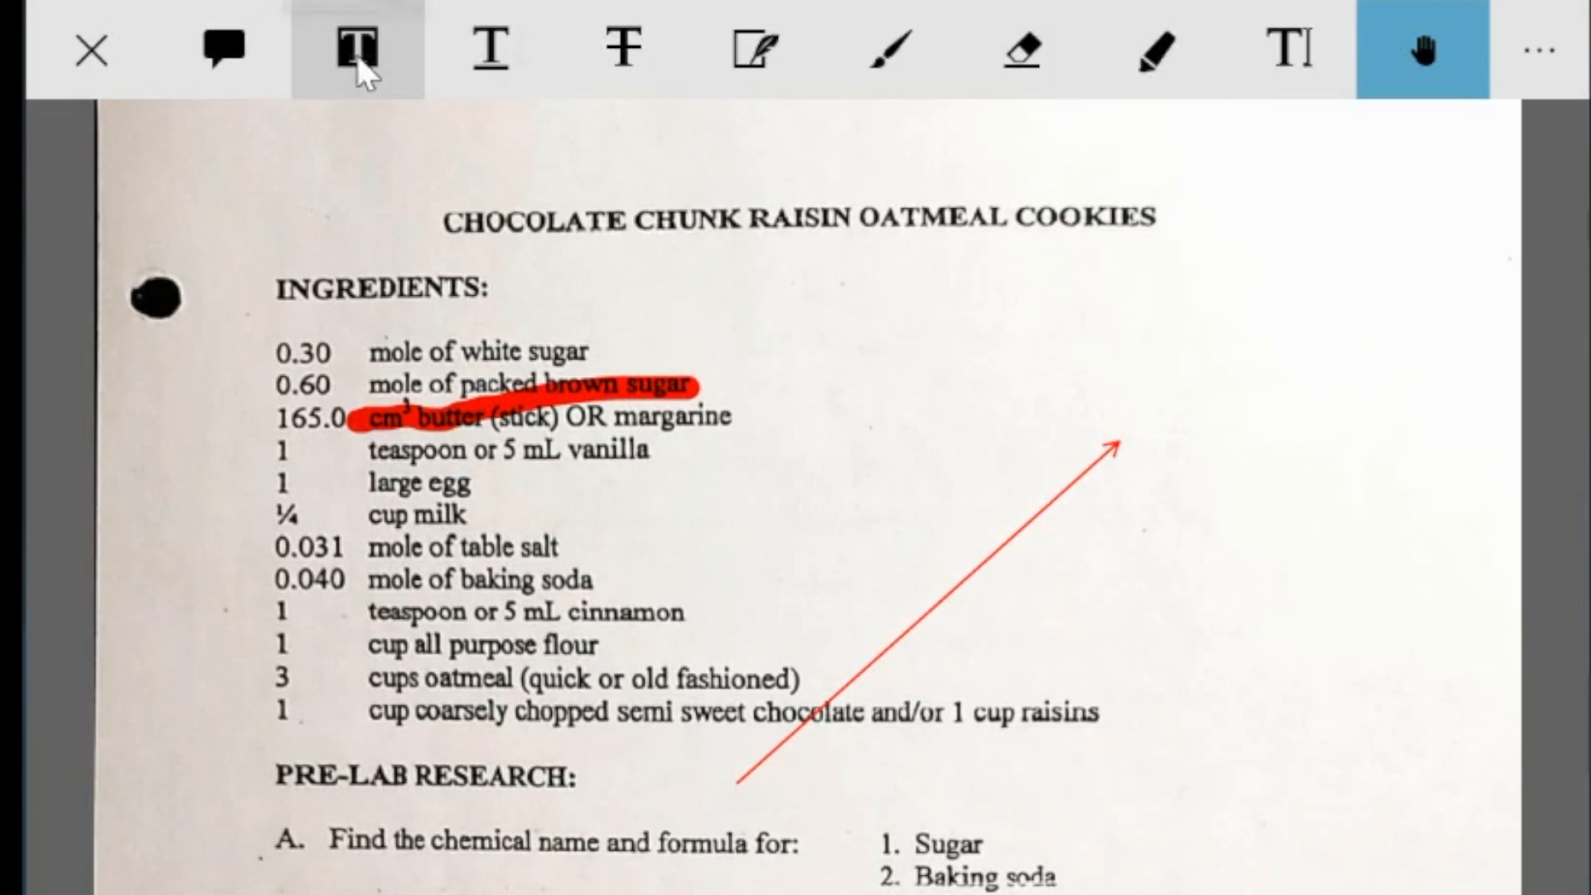
pyautogui.moveTo(623, 49)
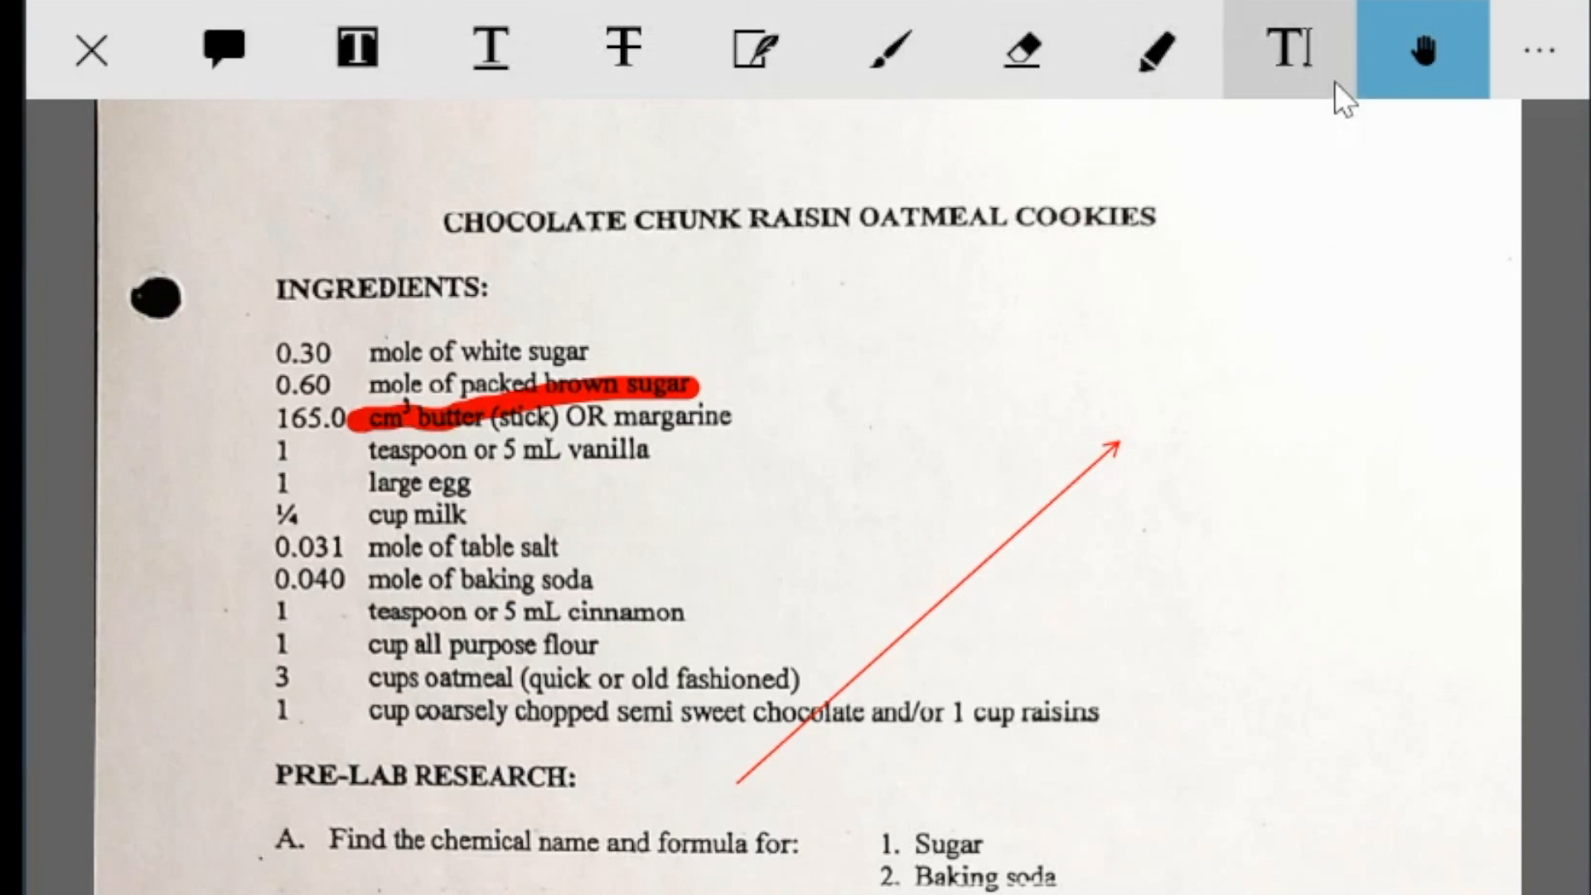
# Expand the ••• overflow to show Squiggly, Stamper, Square, Oval and Arrow tools
pyautogui.click(1537, 49)
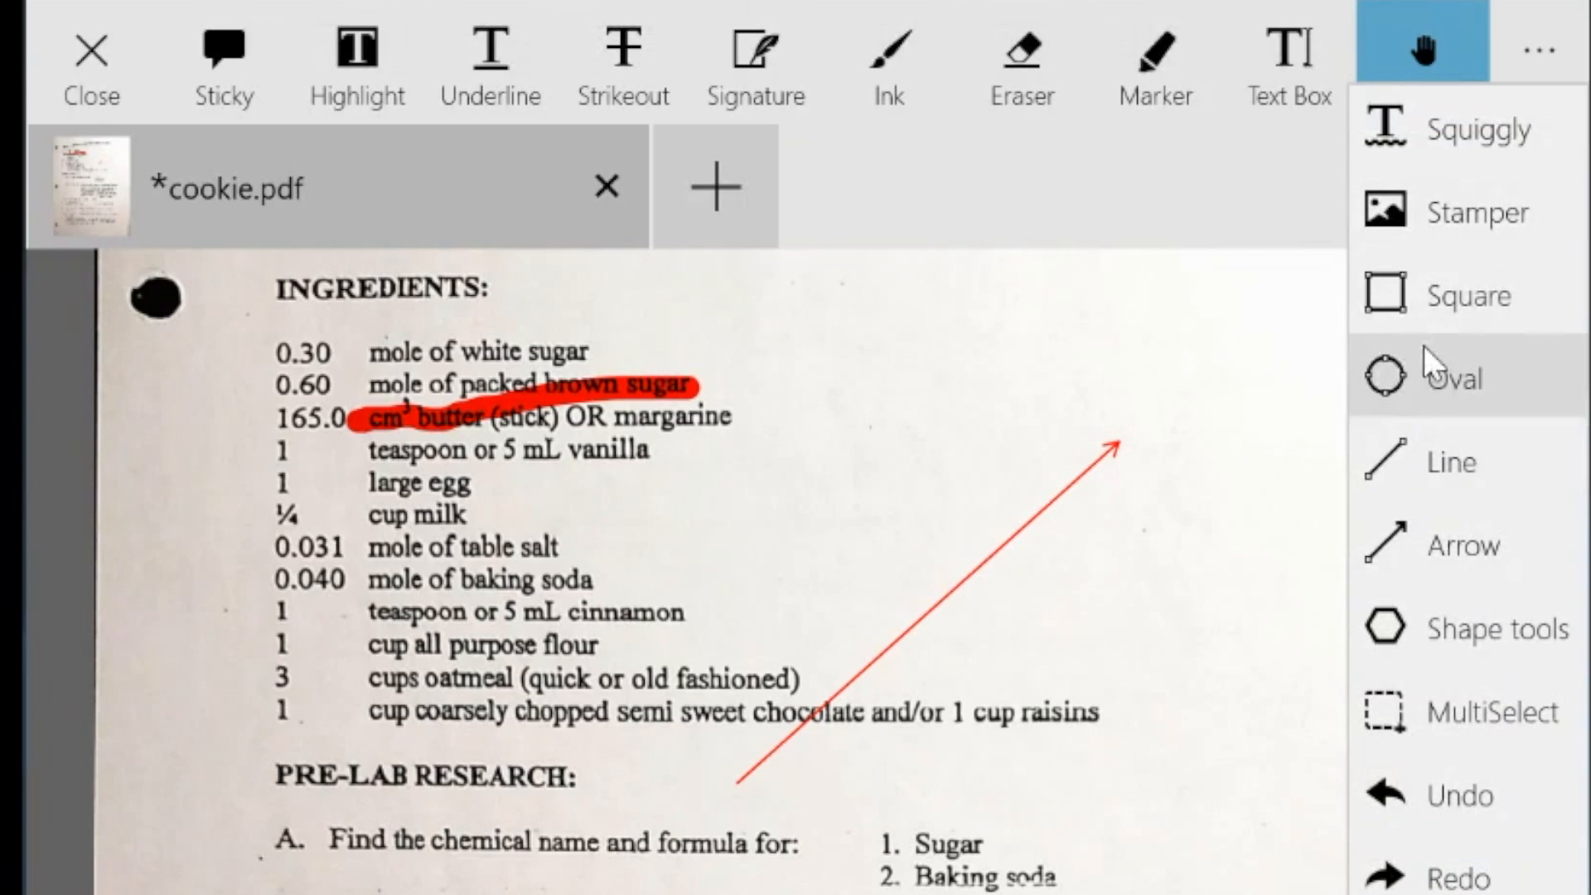